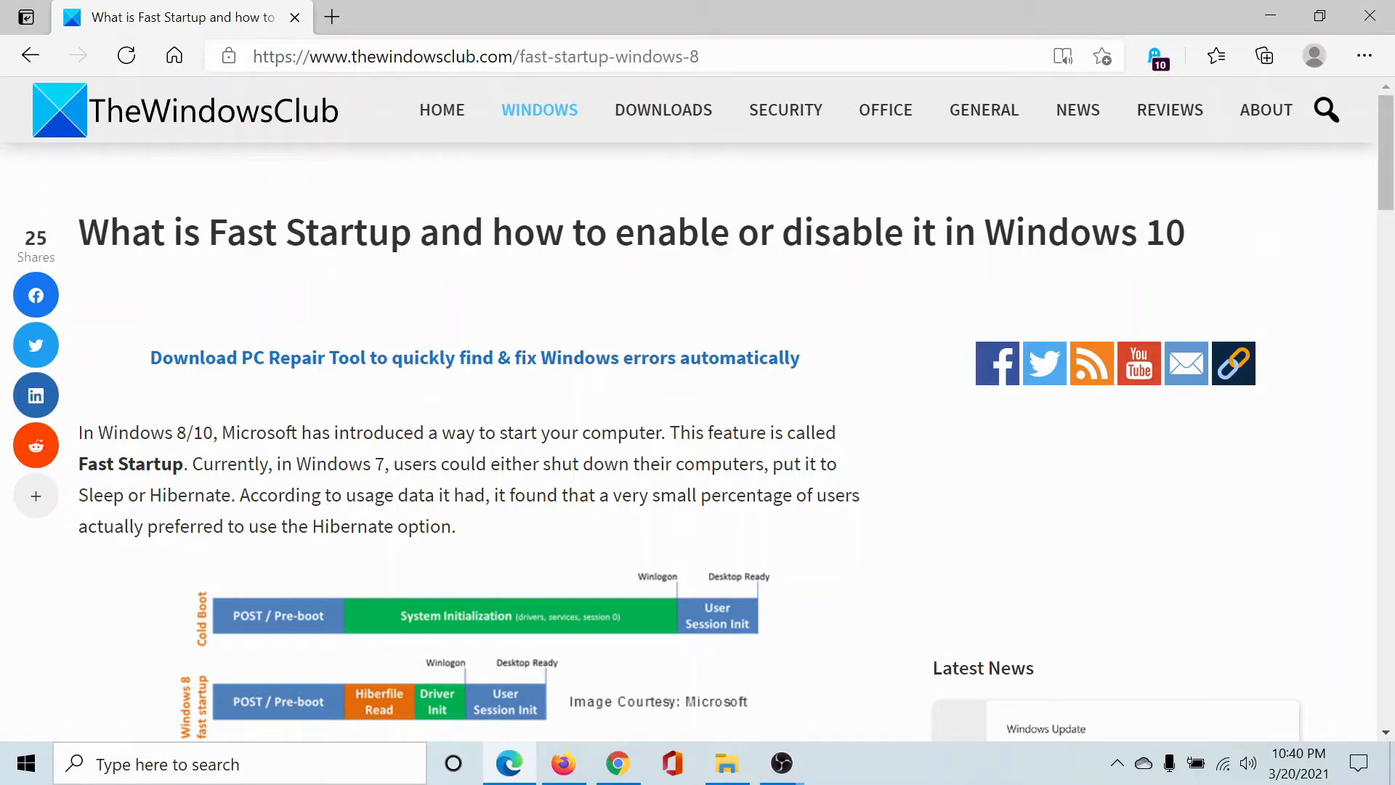
mouse_move(47, 681)
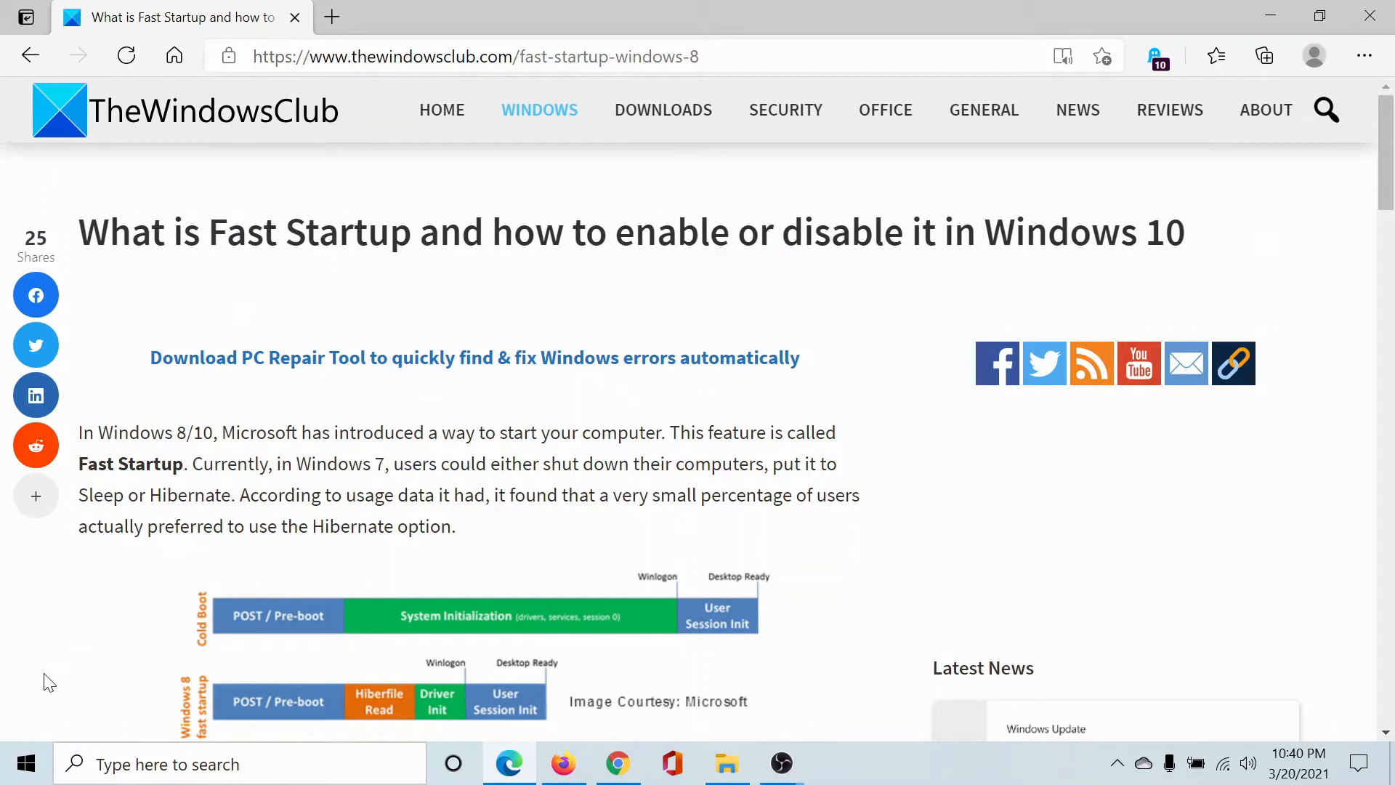
Bring up the Start menu from the taskbar while the Fast Startup article stays open in Edge
click(24, 763)
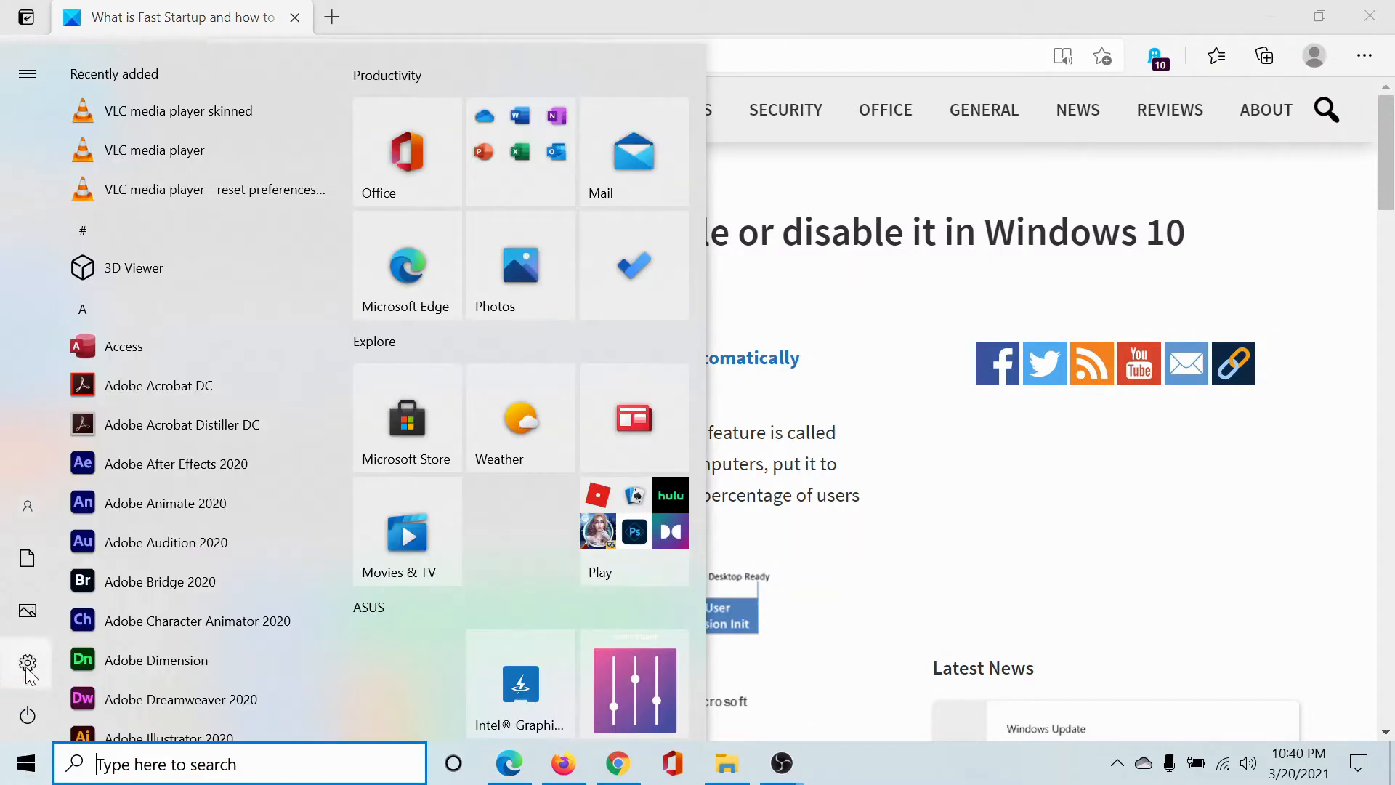
Go from Settings into the System category and show its Power & sleep page
click(26, 665)
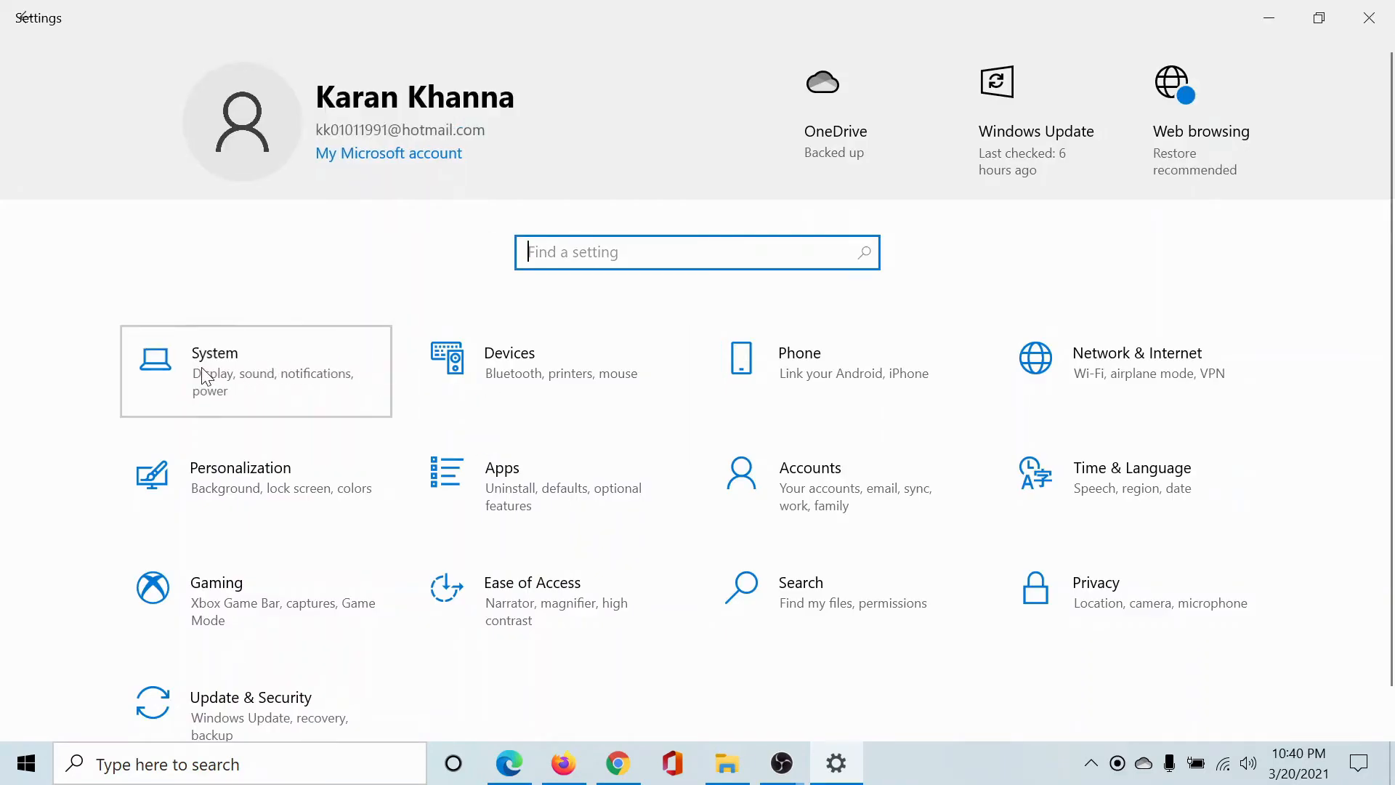
click(214, 370)
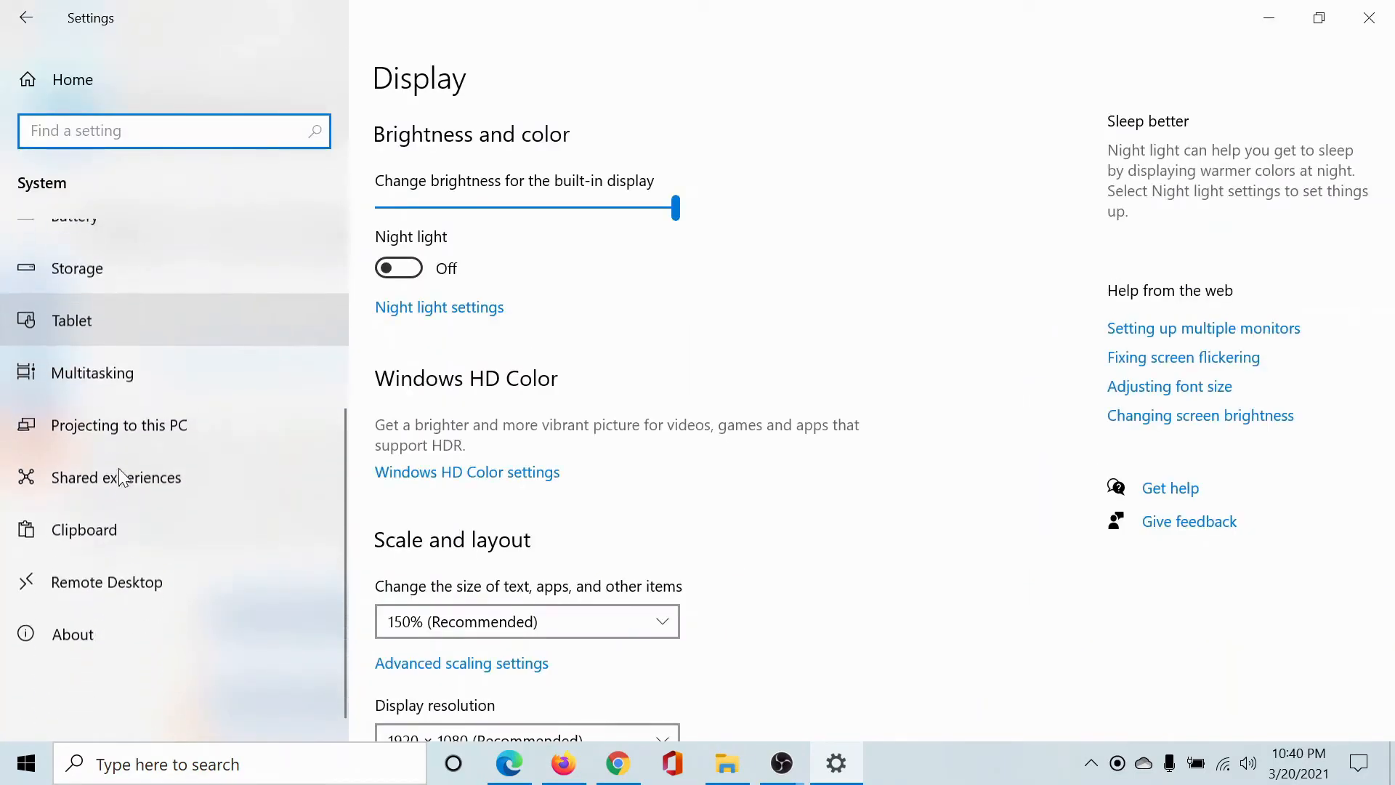
click(97, 455)
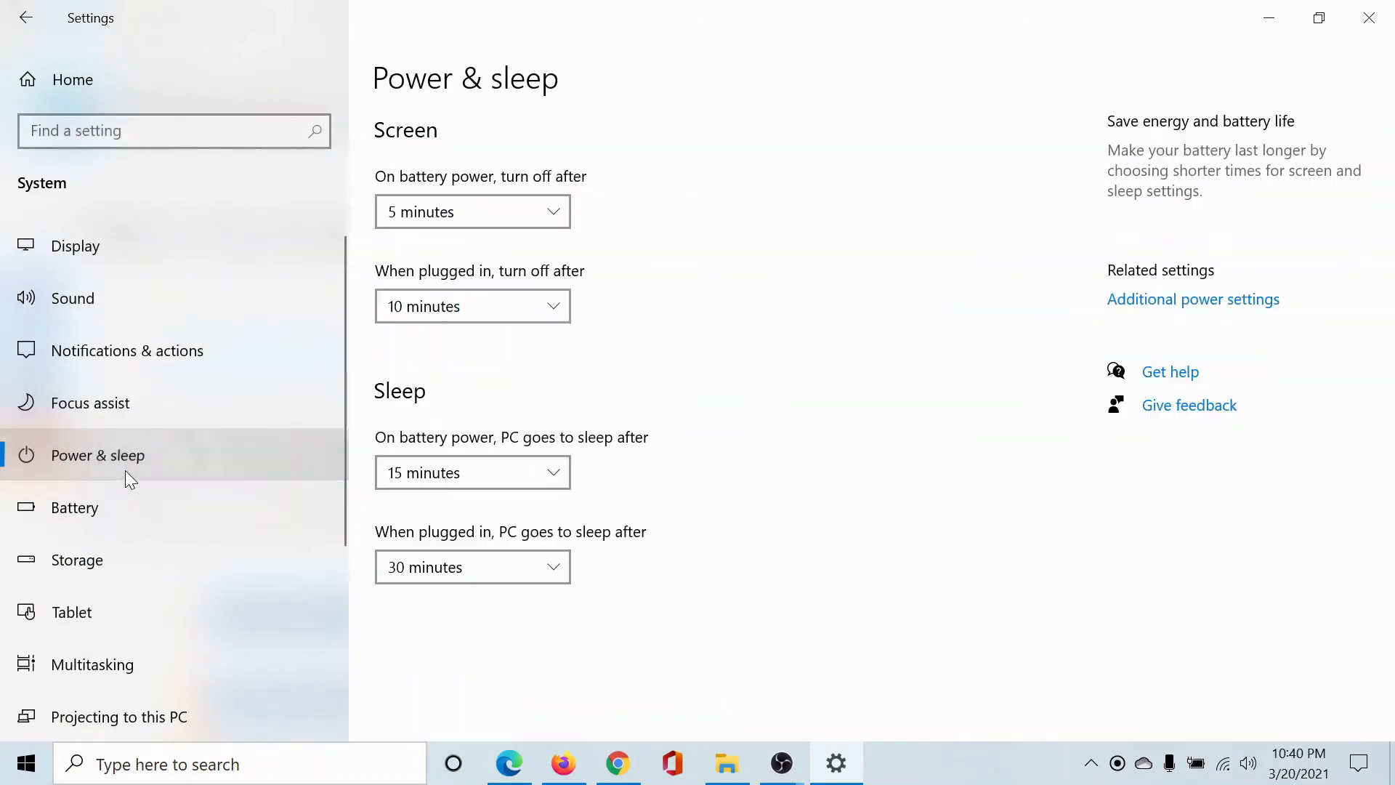
mouse_move(1193, 300)
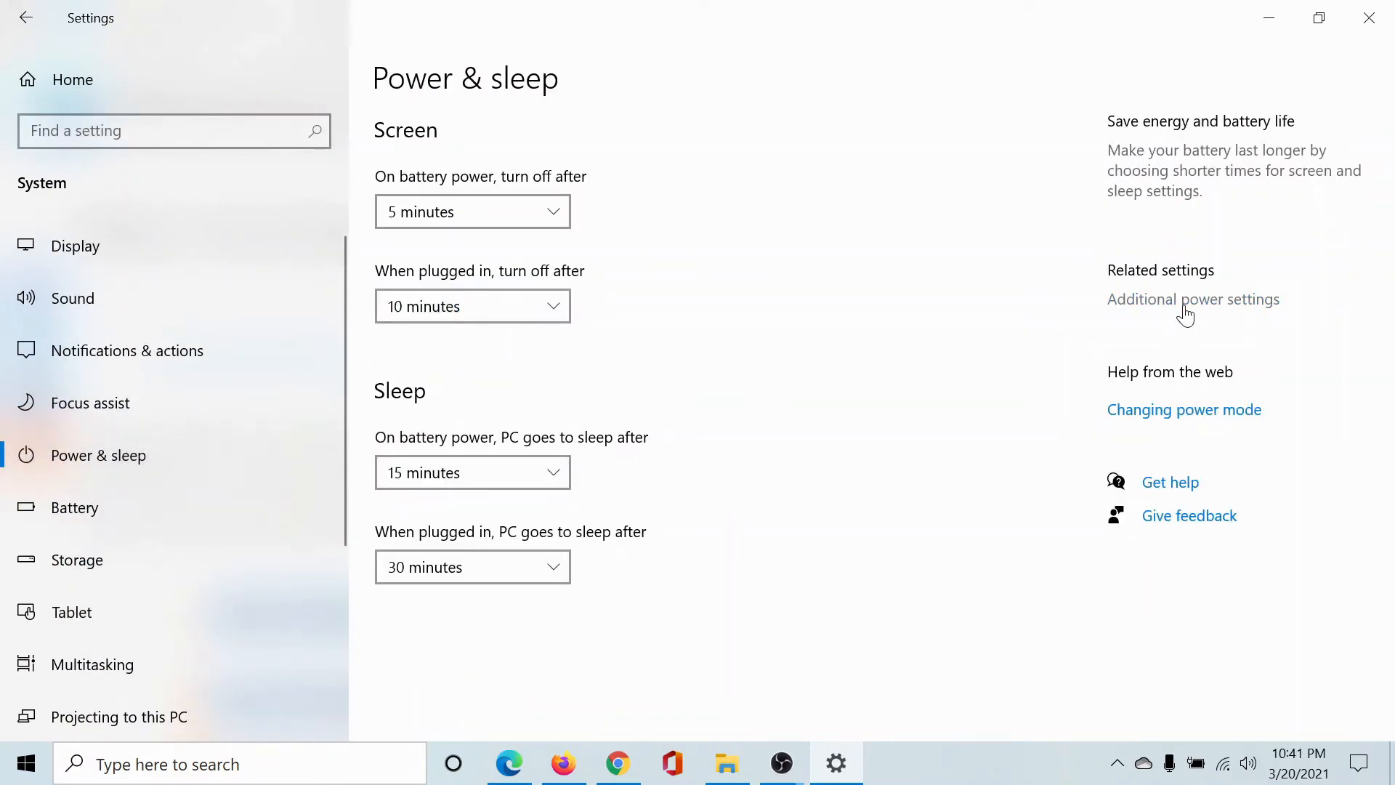
Reach Control Panel's 'Choose what the power button does' page via Additional power settings
click(1191, 299)
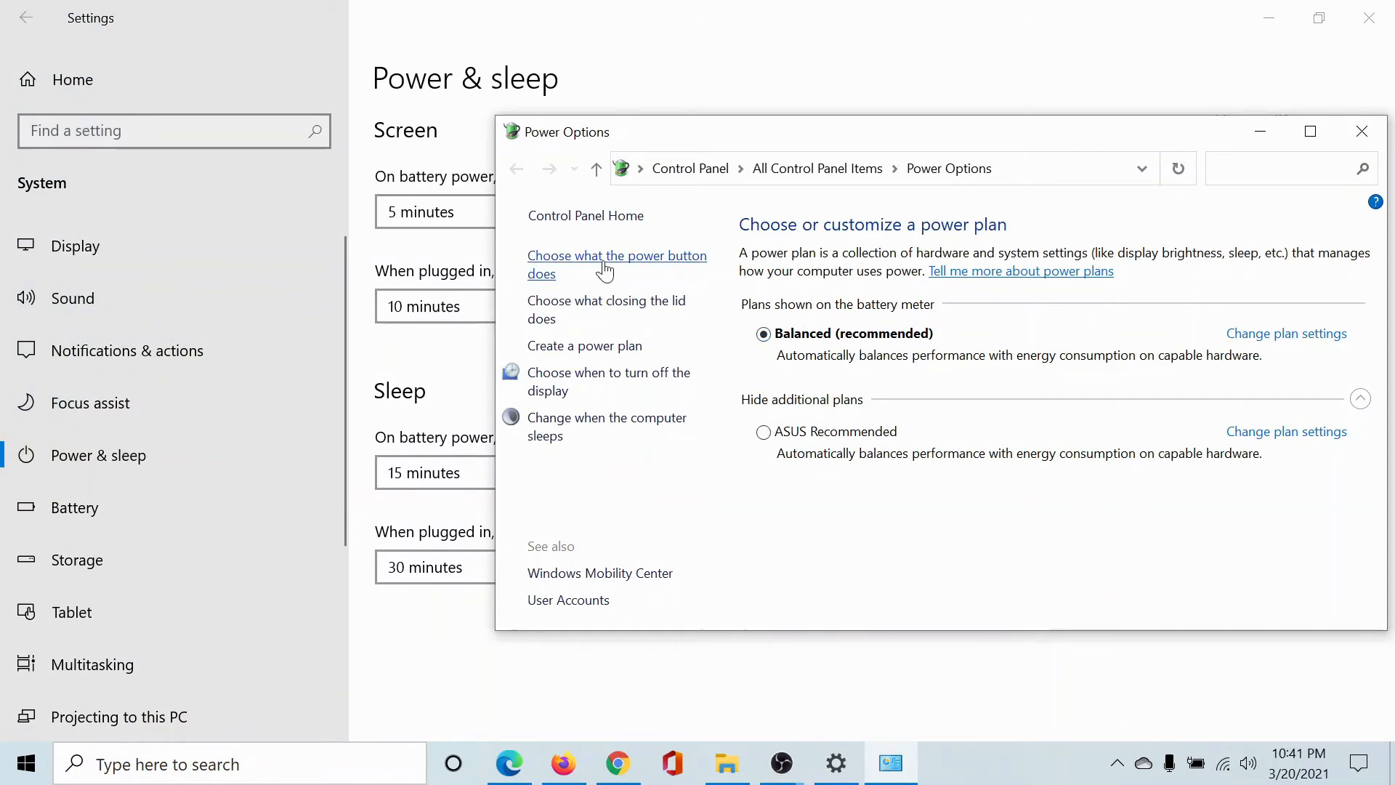
click(616, 263)
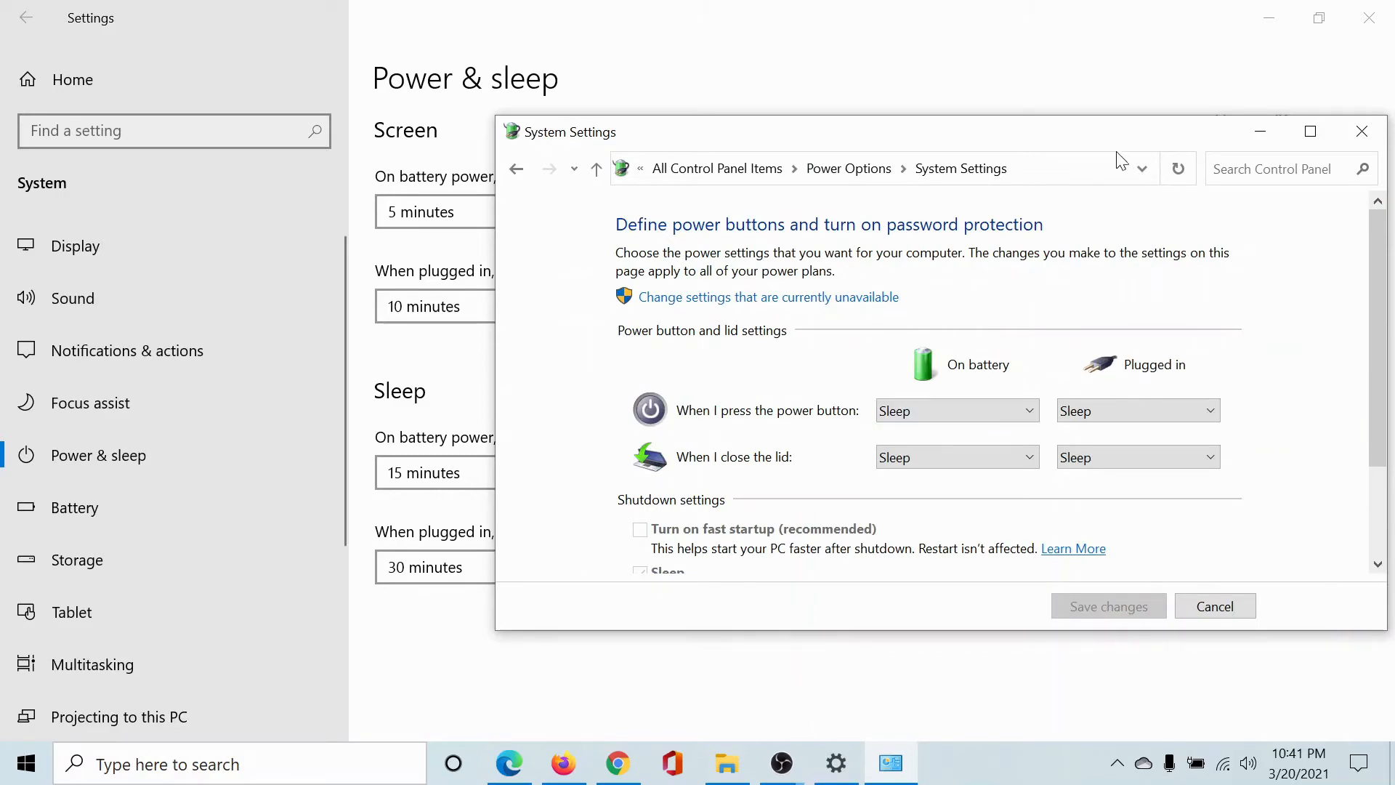
Maximize the page to review 'Turn on fast startup (recommended)', then close it unchanged
click(1309, 132)
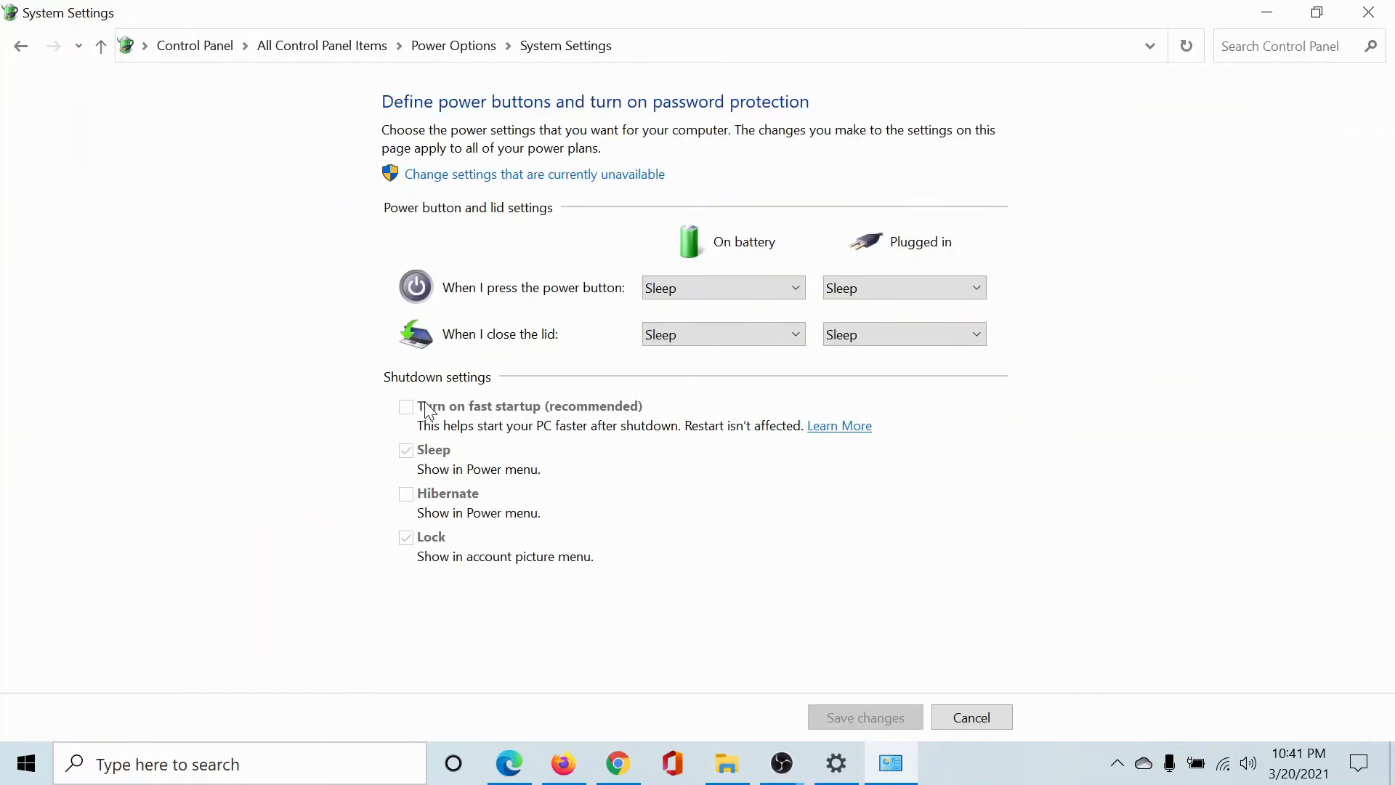
mouse_move(501, 418)
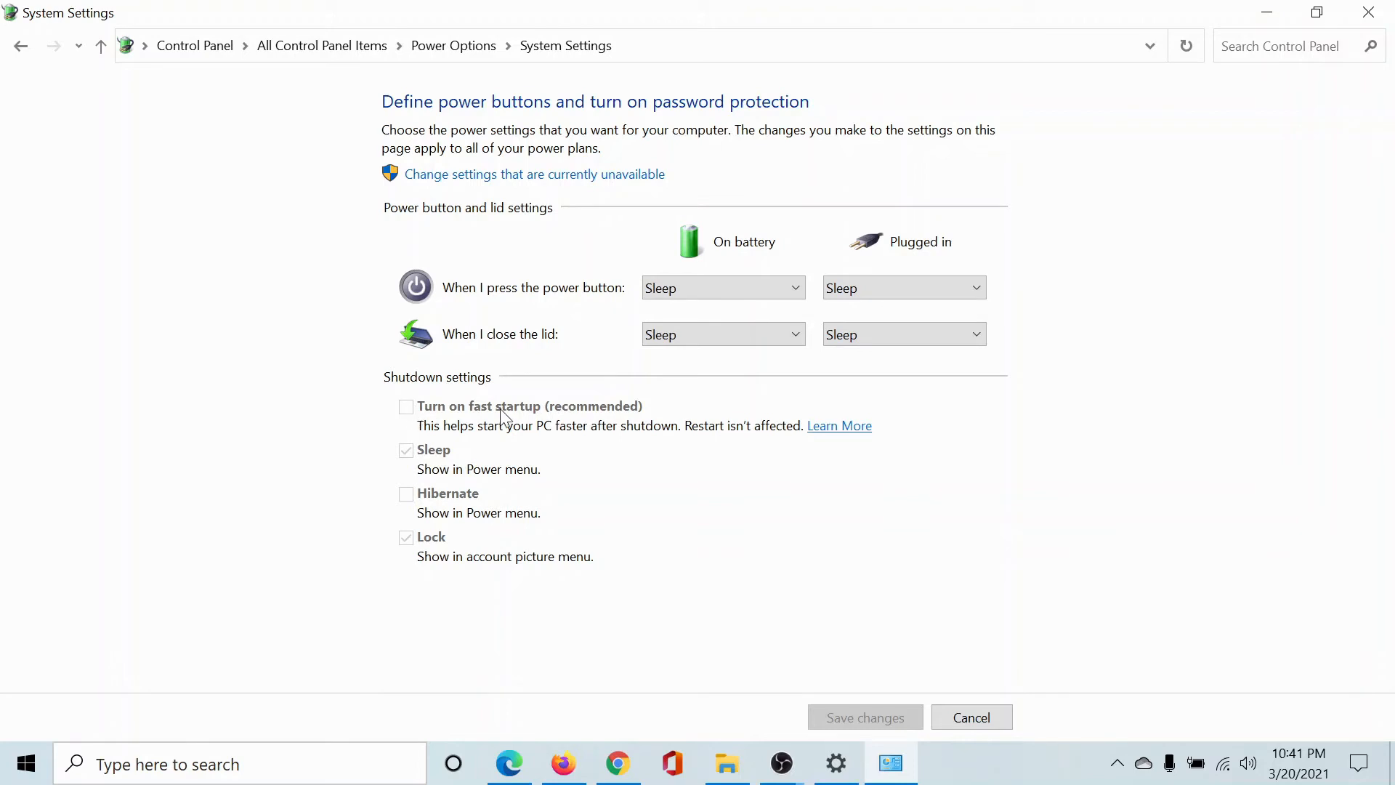
mouse_move(577, 417)
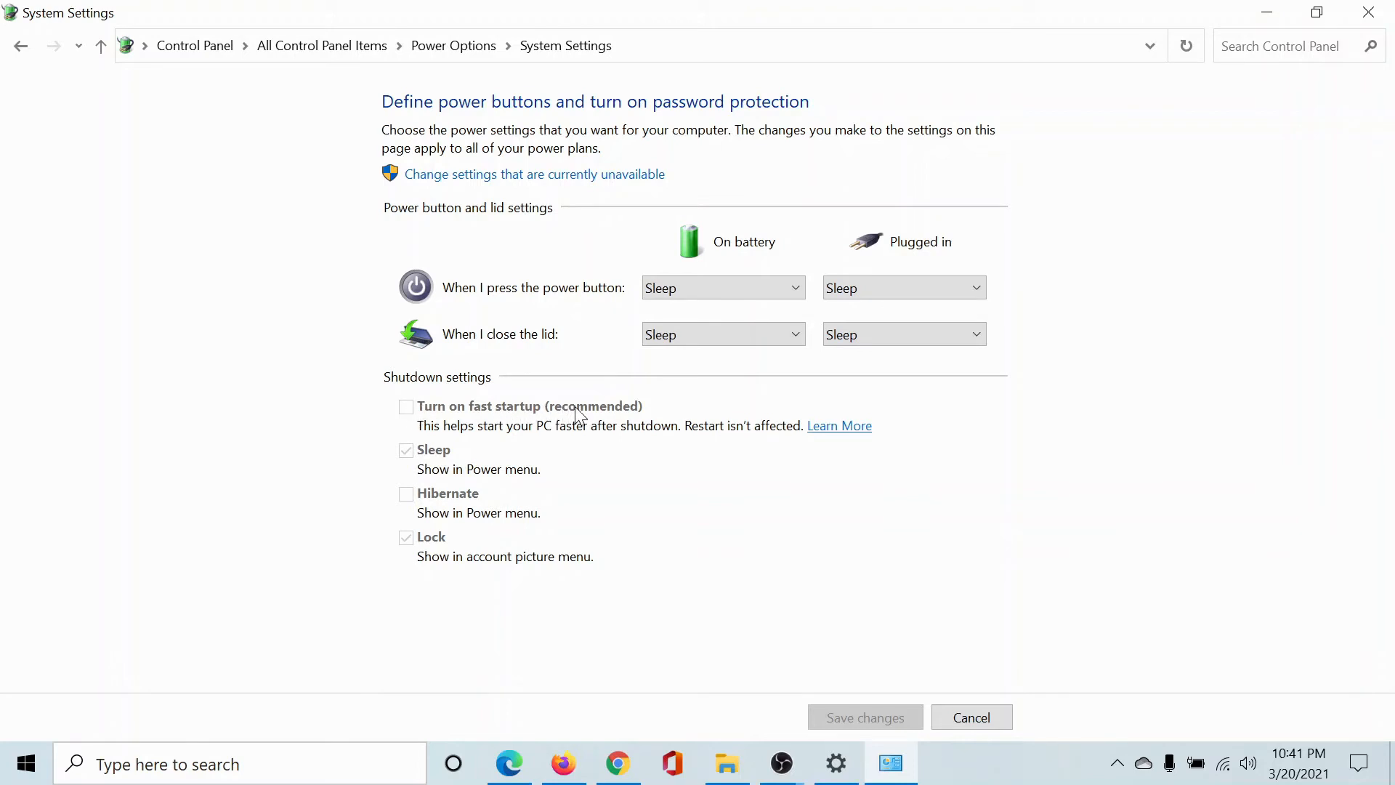
mouse_move(418, 417)
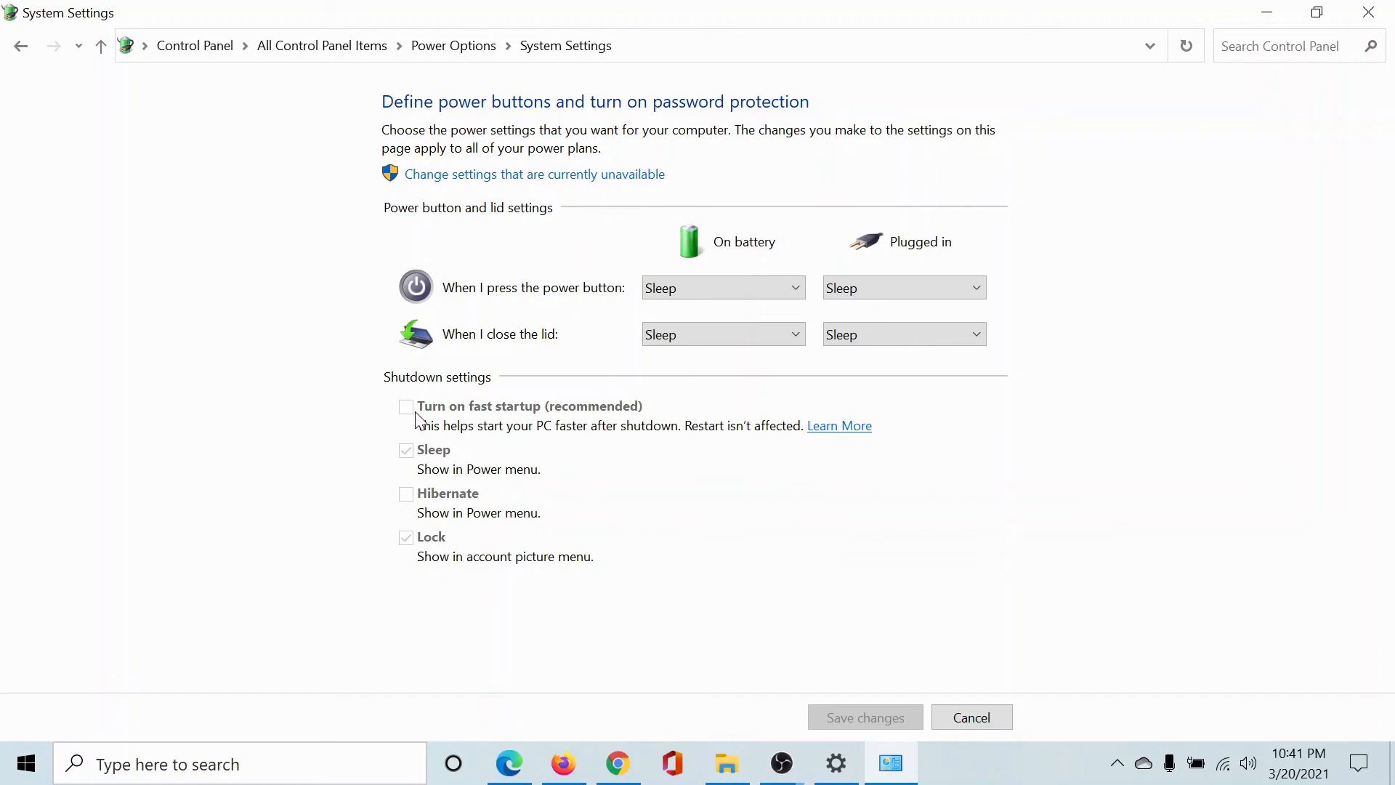
click(834, 763)
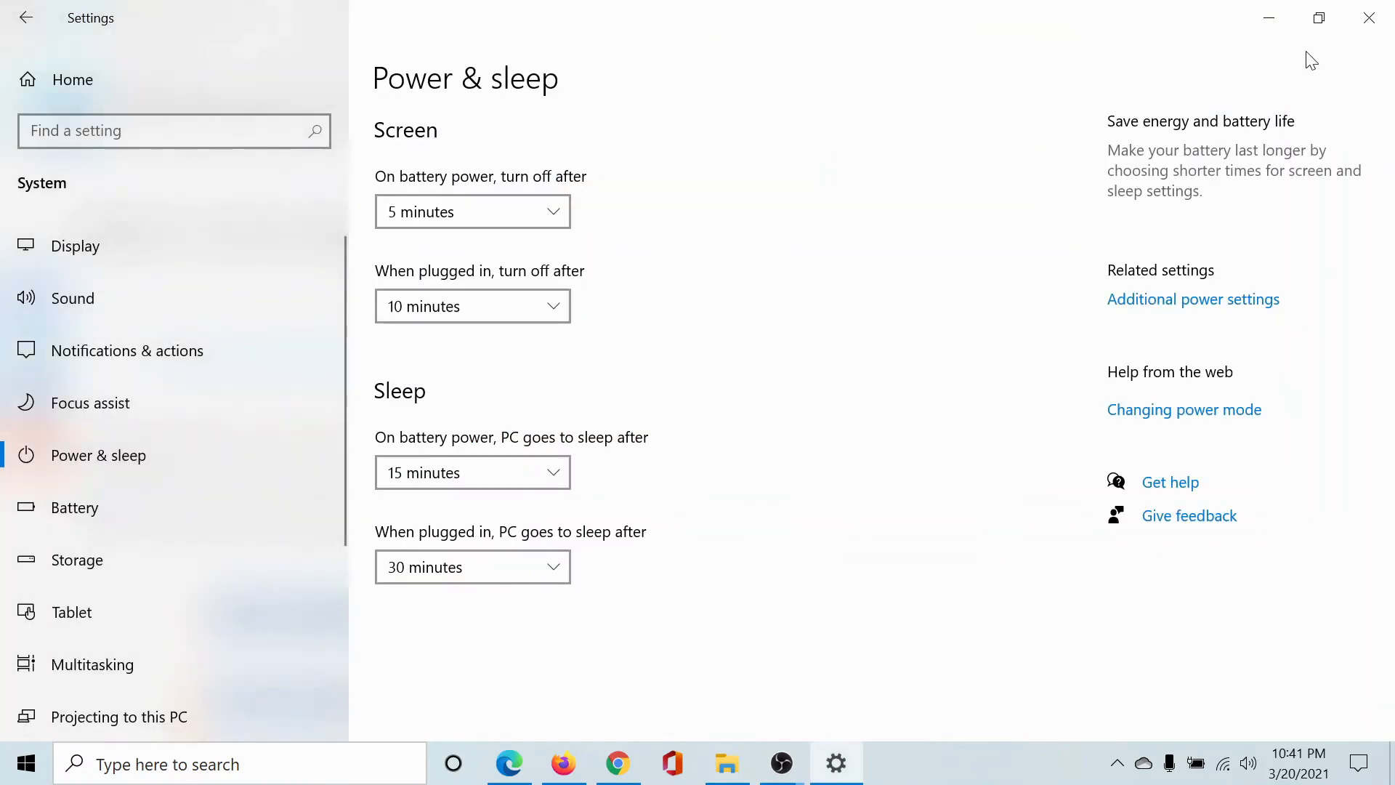